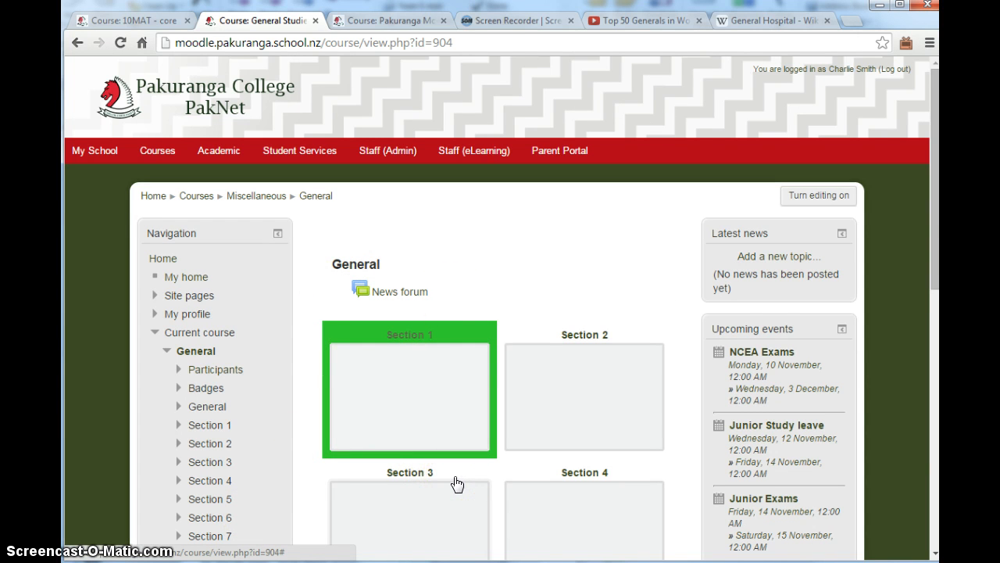
Step: Turn editing on for the General course and bring up the News forum's editing options
{"action": "left_click", "coordinate": [818, 196]}
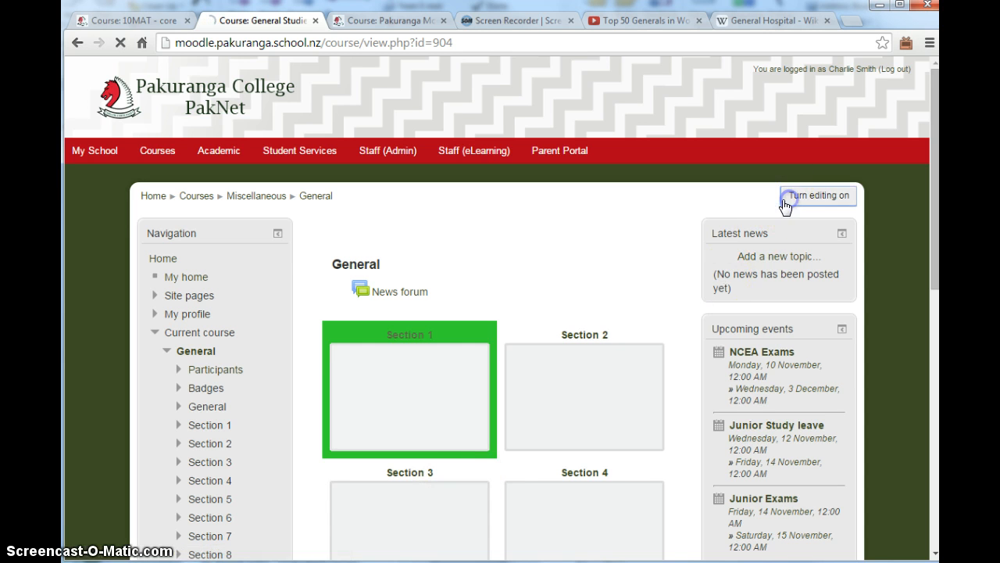
{"action": "left_click", "coordinate": [817, 196]}
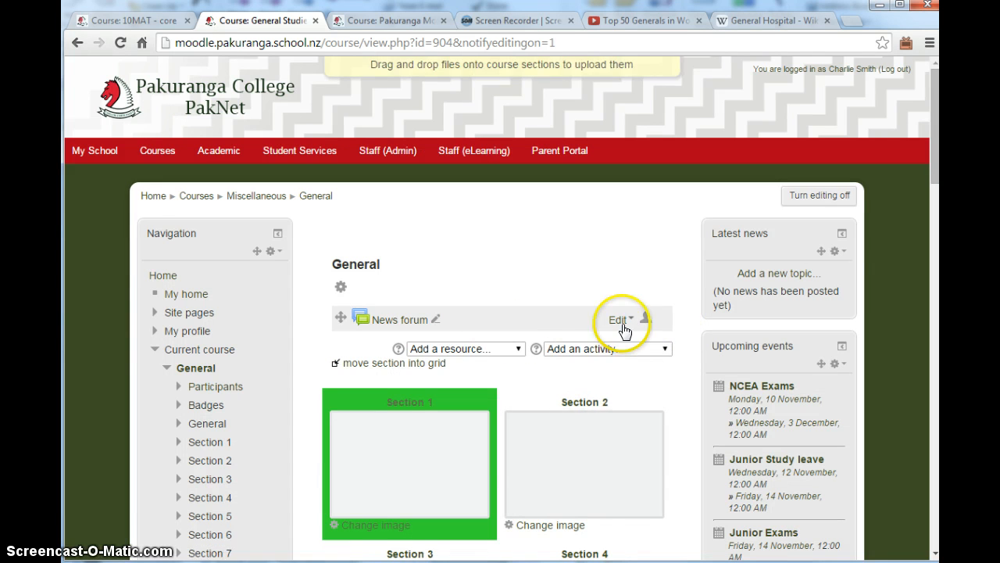
{"action": "left_click", "coordinate": [619, 319]}
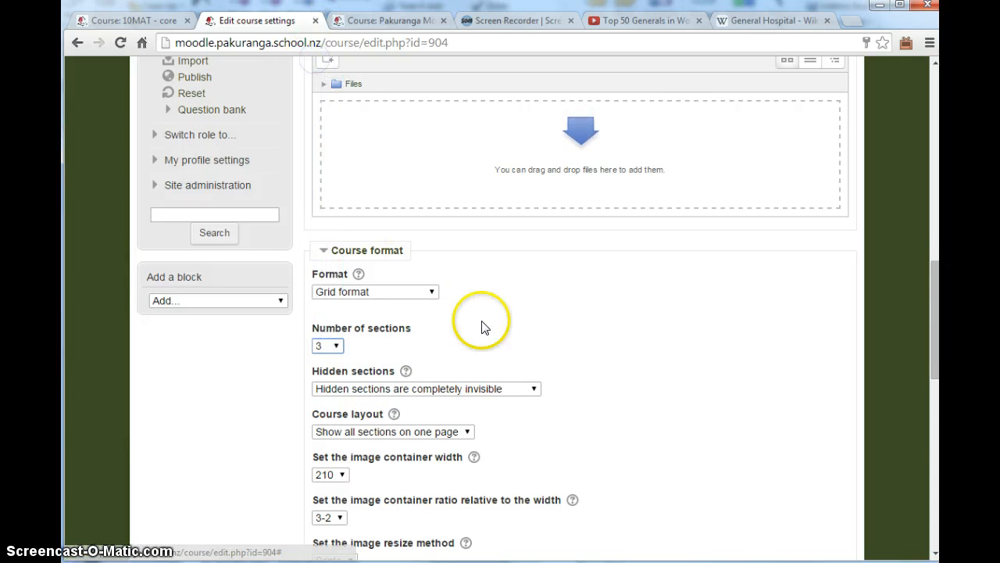
Step: Scroll down the course settings to reach the Course format options
{"action": "scroll", "scroll_direction": "down", "scroll_amount": 3}
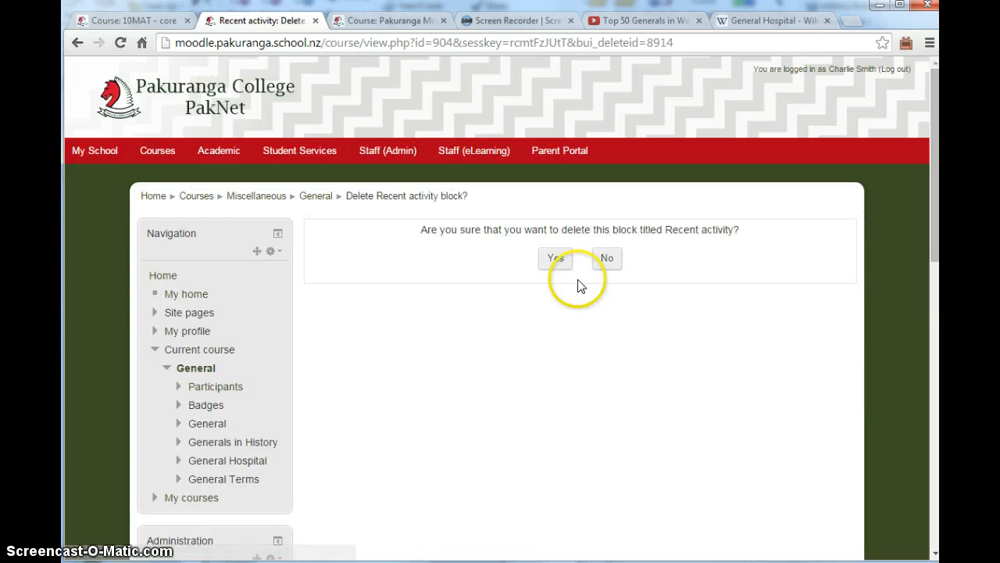
Step: Confirm deleting the Recent activity block from the course page
{"action": "left_click", "coordinate": [553, 258]}
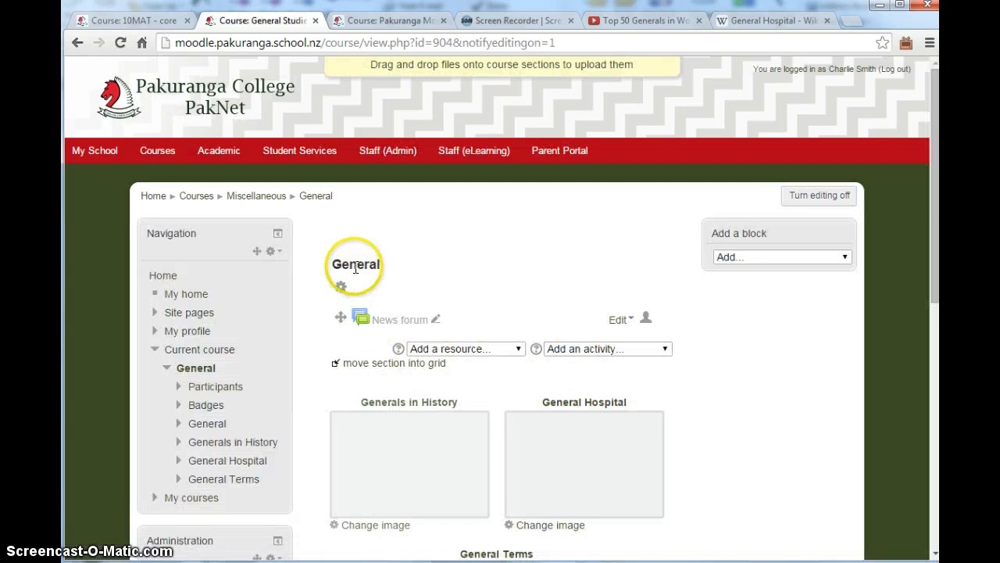
Step: Preview the grid tiles with editing off, then switch editing back on
{"action": "left_click", "coordinate": [819, 195]}
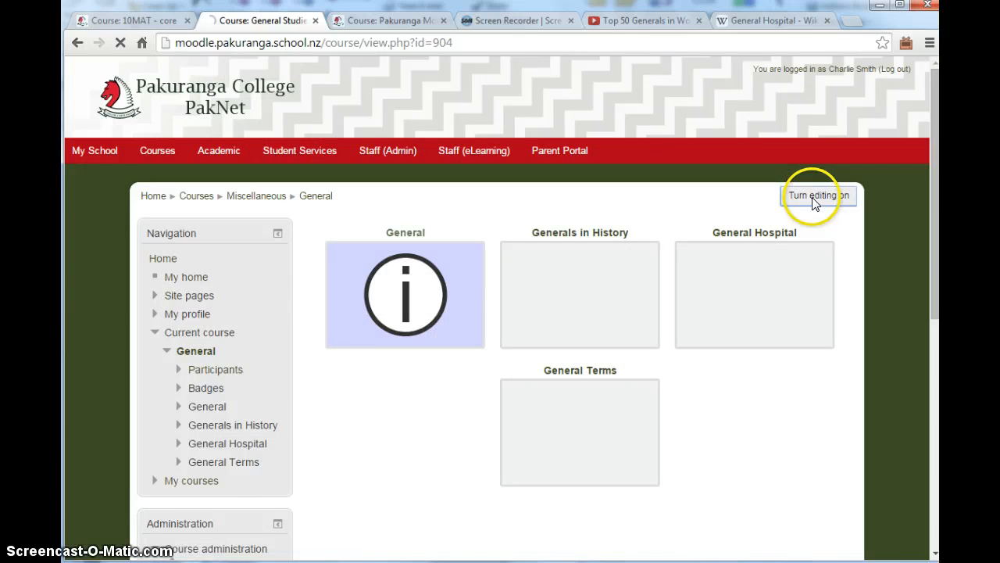
{"action": "left_click", "coordinate": [816, 194]}
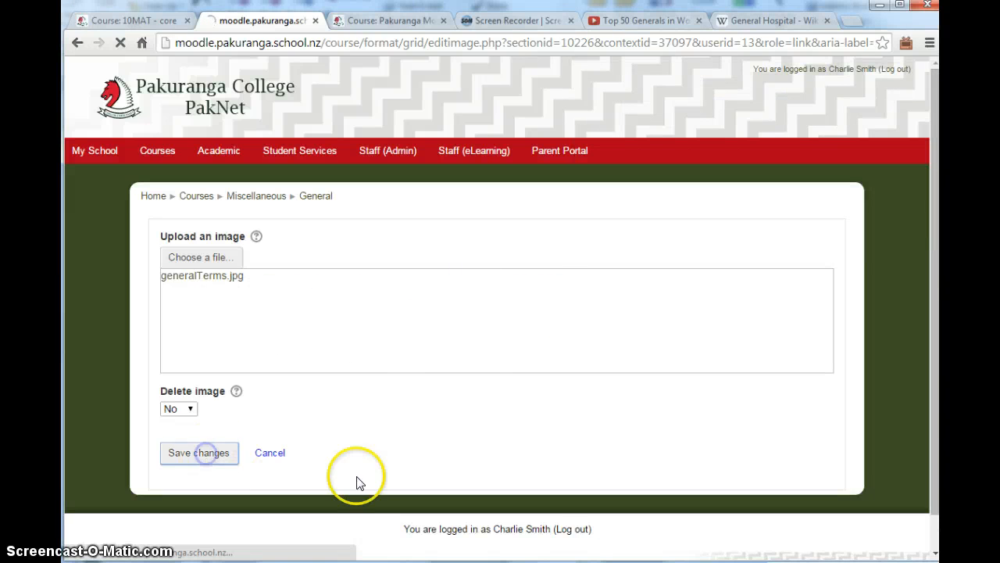
Step: Save generalTerms.jpg for the General Terms tile and generalRating.png for the General tile
{"action": "left_click", "coordinate": [200, 454]}
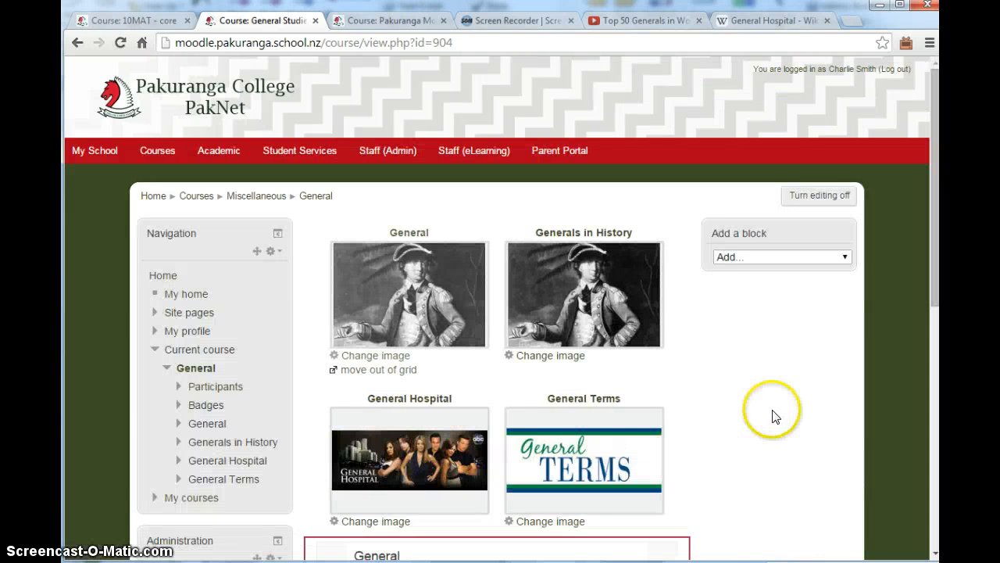
{"action": "left_click", "coordinate": [375, 355]}
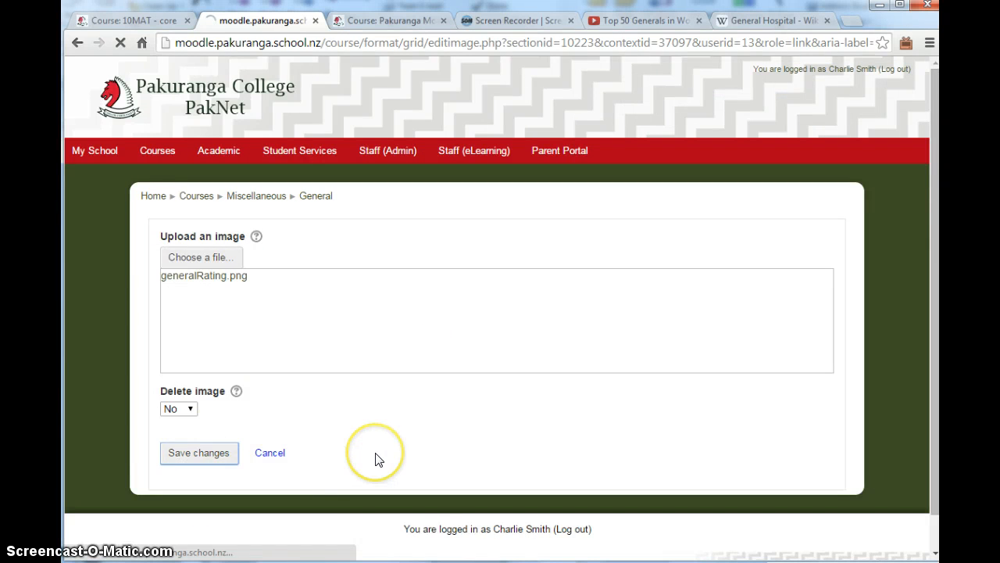
{"action": "left_click", "coordinate": [198, 453]}
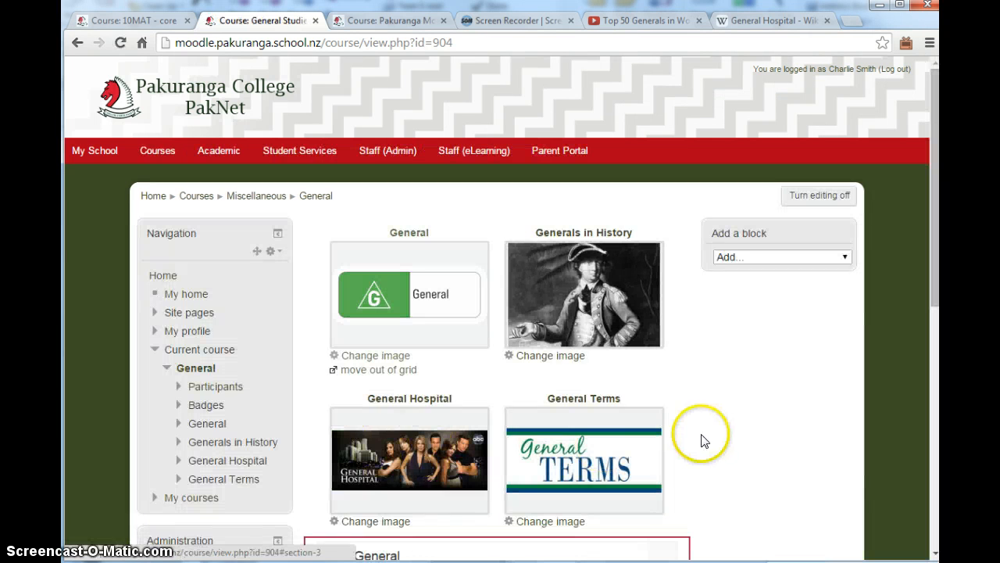
{"action": "mouse_move", "coordinate": [725, 441]}
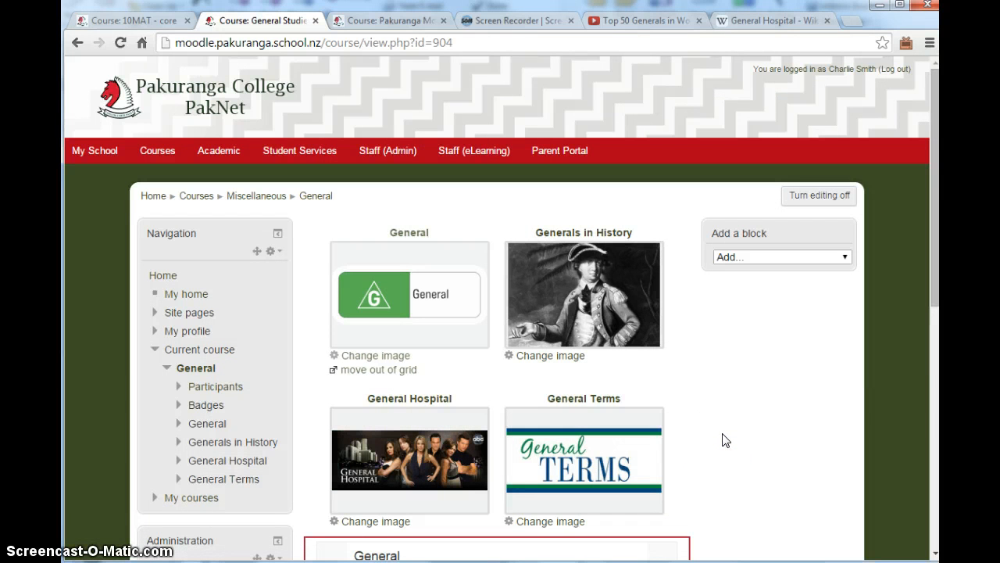
{"action": "scroll", "scroll_direction": "down", "scroll_amount": 3}
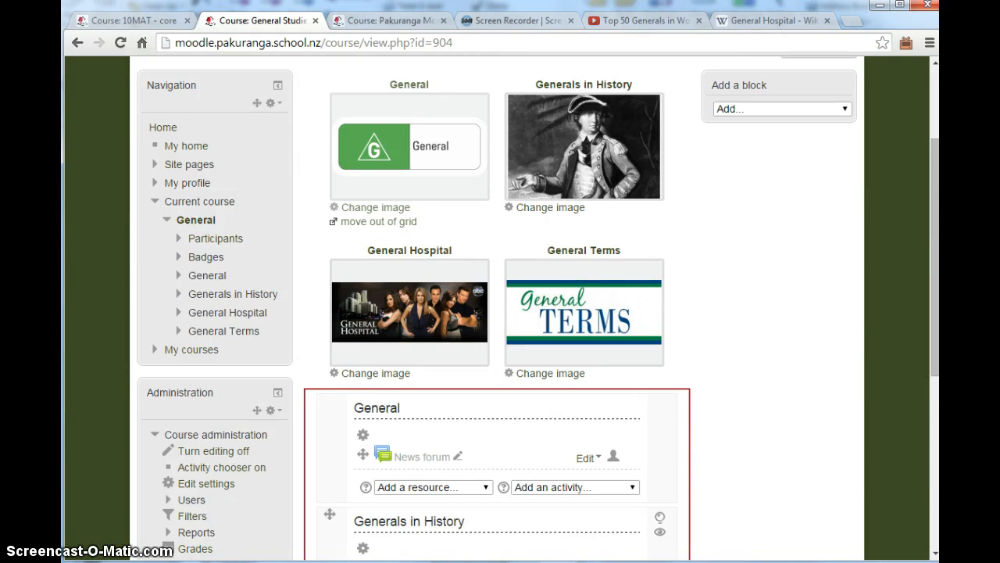
{"action": "mouse_move", "coordinate": [376, 440]}
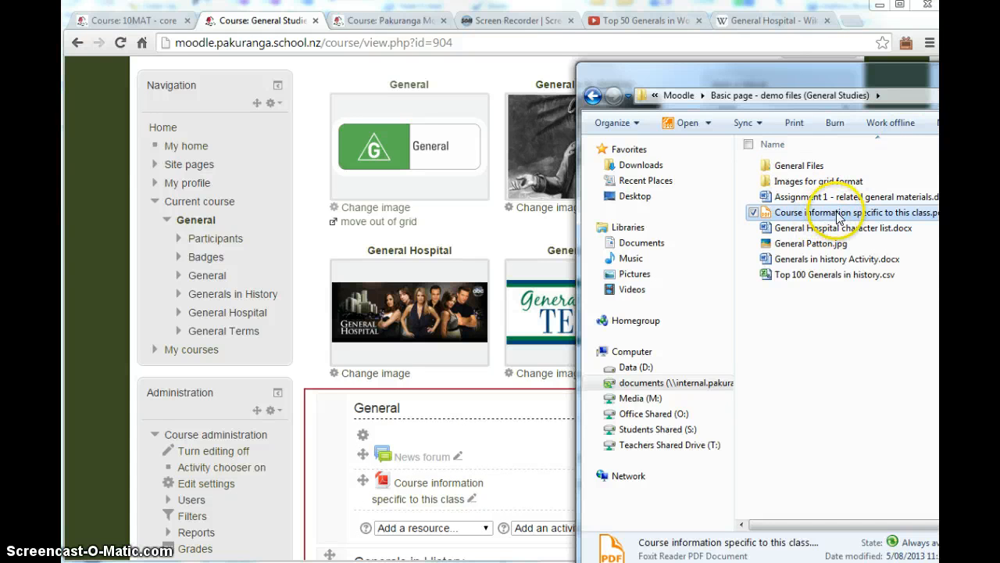
{"action": "mouse_move", "coordinate": [836, 247]}
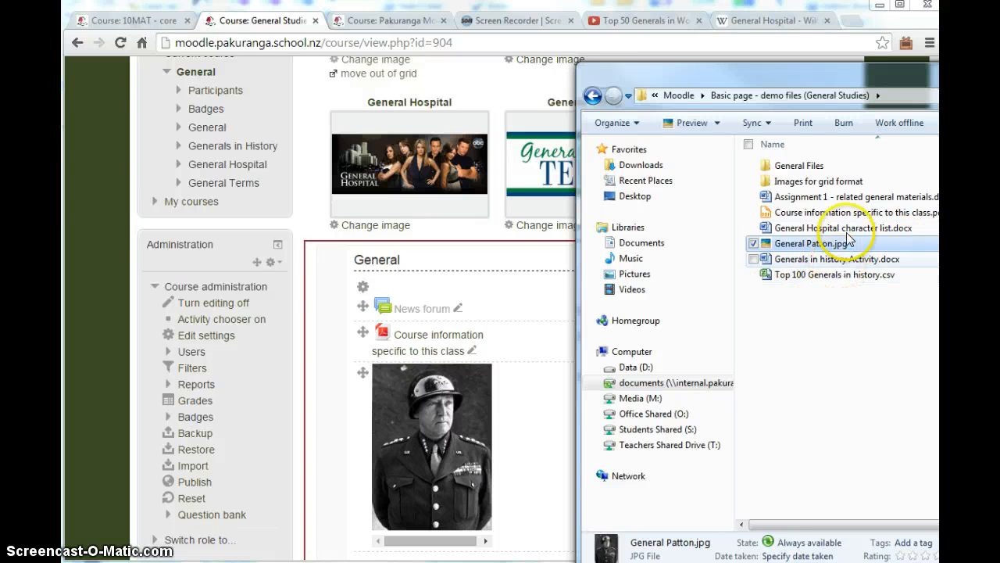
Step: Close the Windows Explorer window covering the course page
{"action": "left_click", "coordinate": [810, 244]}
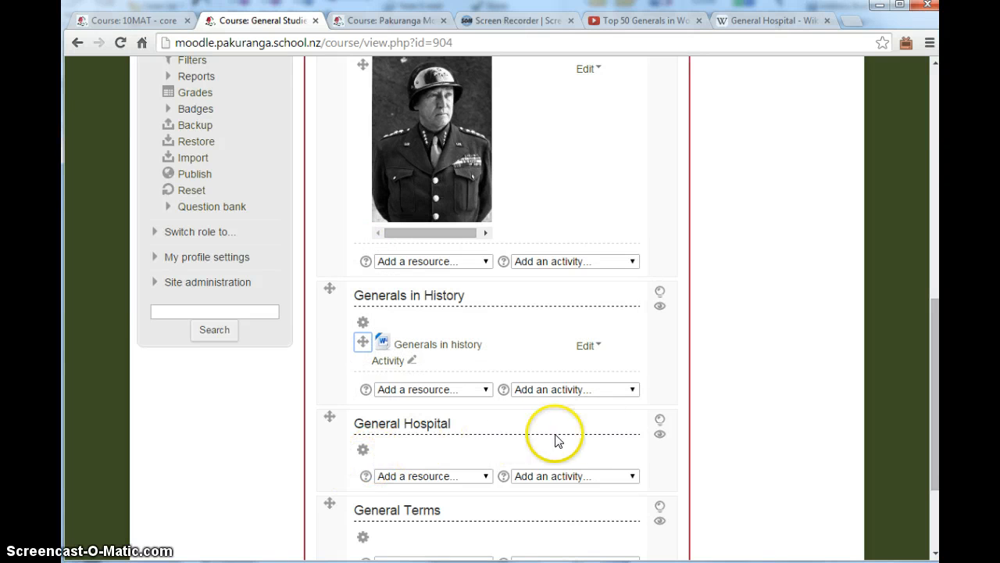
{"action": "mouse_move", "coordinate": [765, 435]}
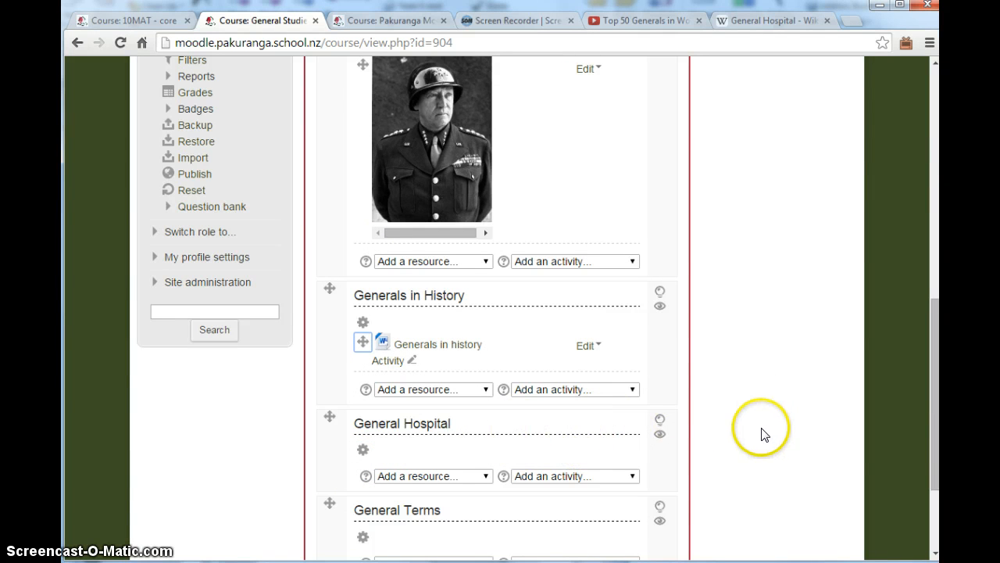
{"action": "mouse_move", "coordinate": [812, 375]}
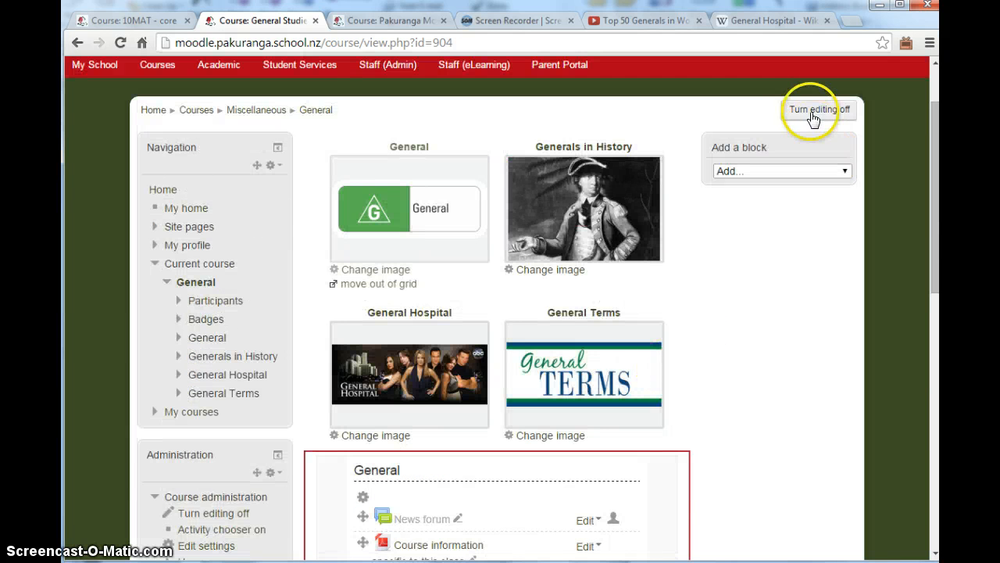
{"action": "left_click", "coordinate": [819, 109]}
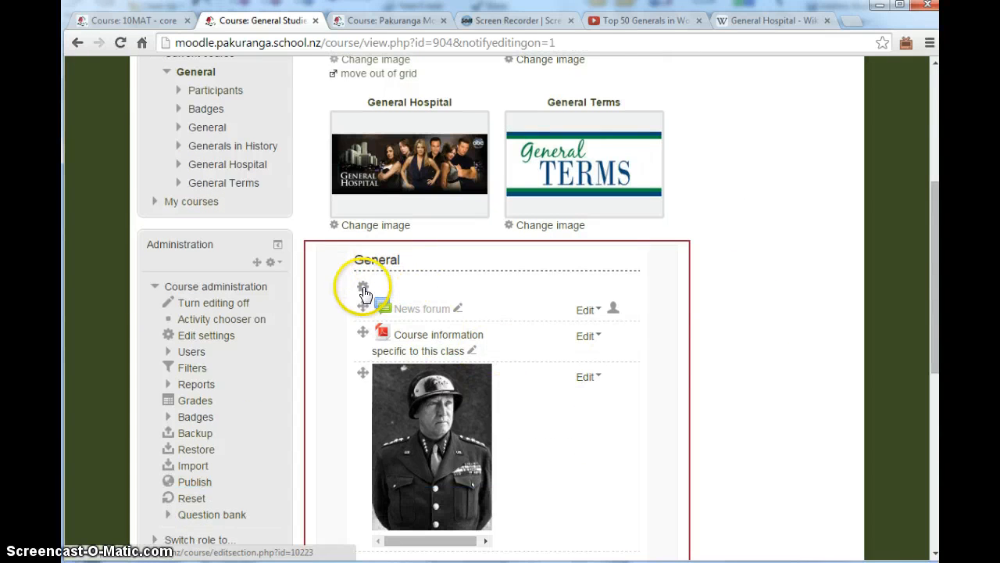
Step: Copy the embed code of the Top 50 Generals in World History YouTube video
{"action": "left_click", "coordinate": [647, 20]}
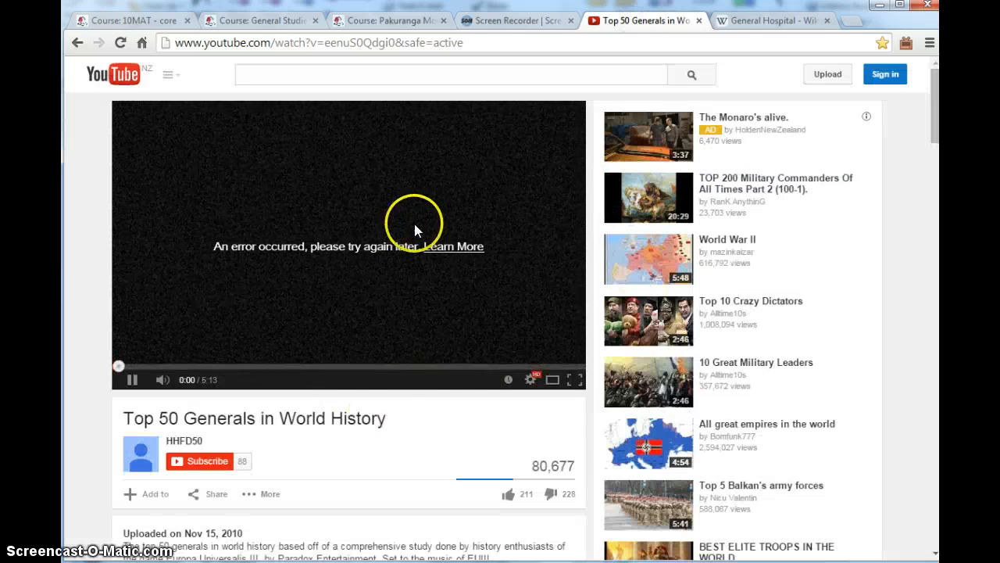
{"action": "left_click", "coordinate": [206, 494]}
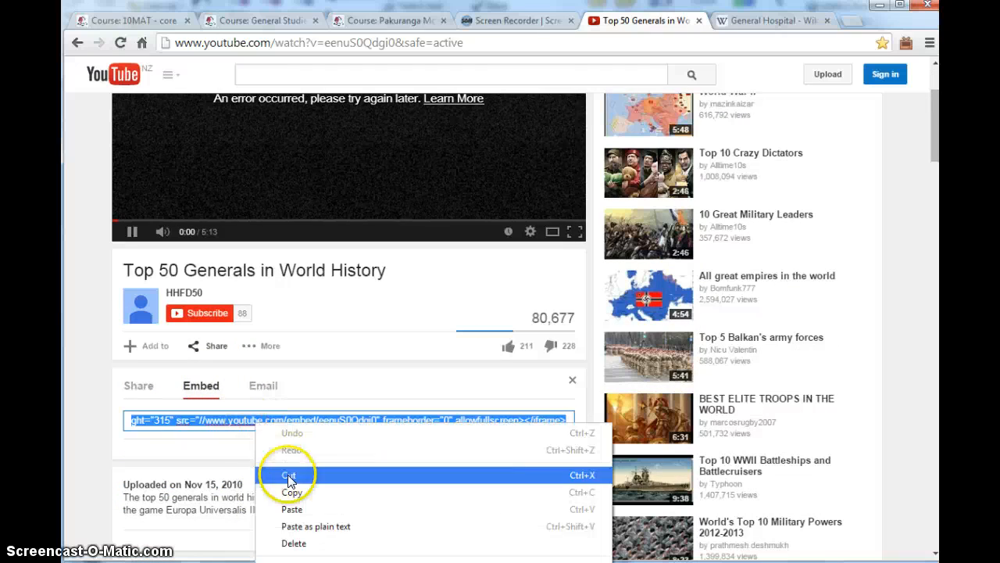
{"action": "left_click", "coordinate": [265, 20]}
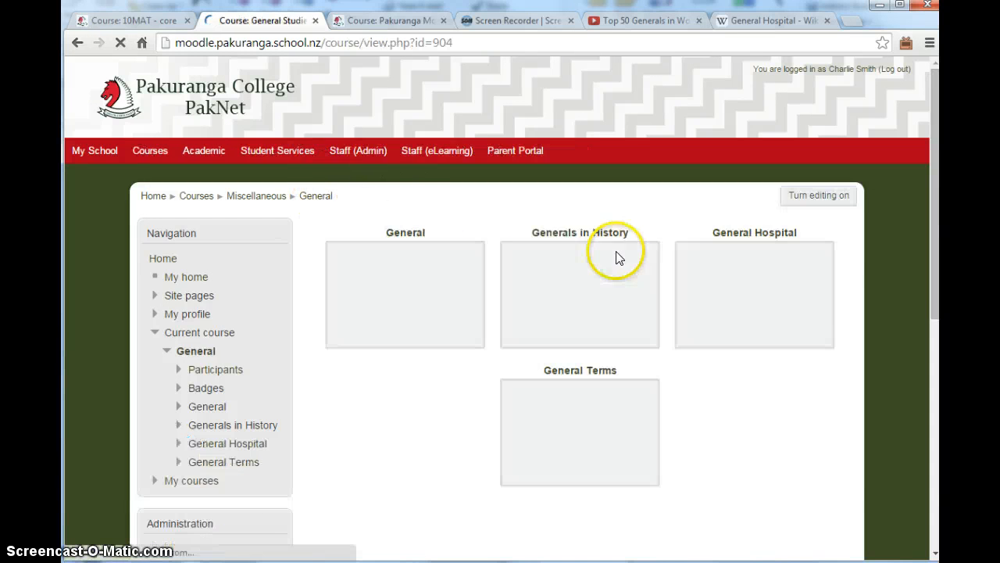
Step: Put the course page back into editing mode
{"action": "left_click", "coordinate": [817, 195]}
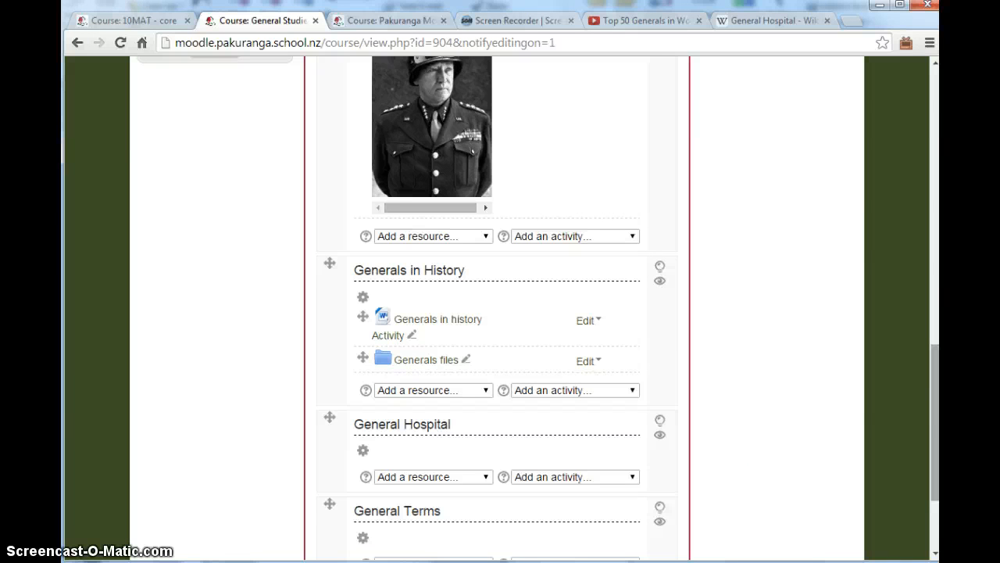
{"action": "mouse_move", "coordinate": [715, 493]}
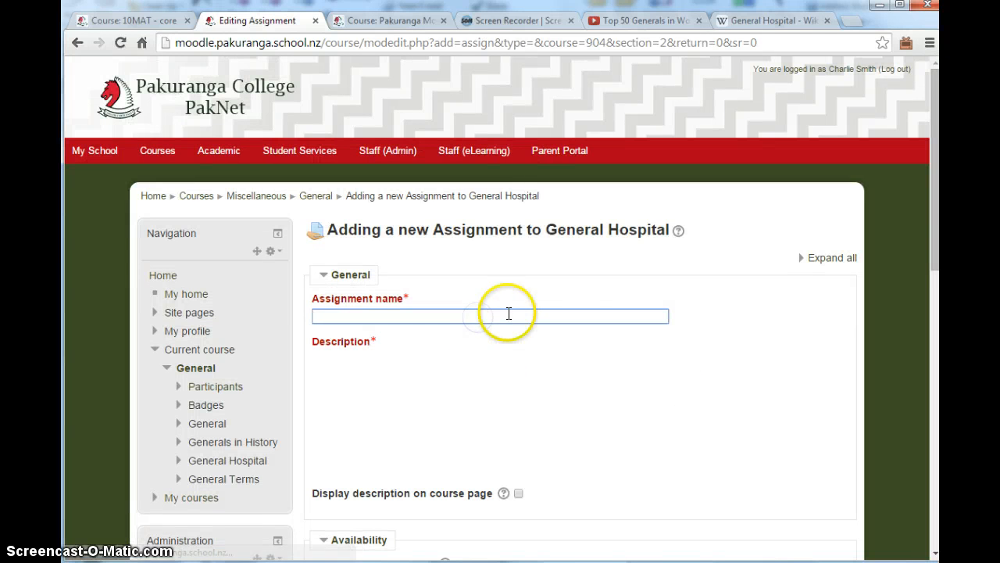
Step: Name the assignment 'General essay' and enable its cut-off date
{"action": "type", "text": "General essay"}
{"action": "left_click", "coordinate": [580, 414]}
{"action": "type", "text": "Upload your essay as a single document"}
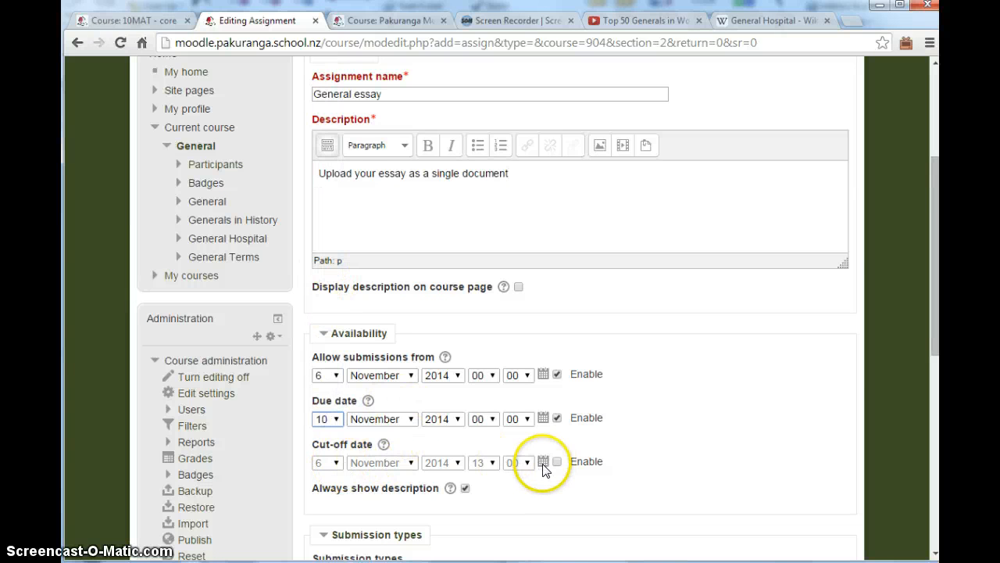
{"action": "left_click", "coordinate": [557, 461]}
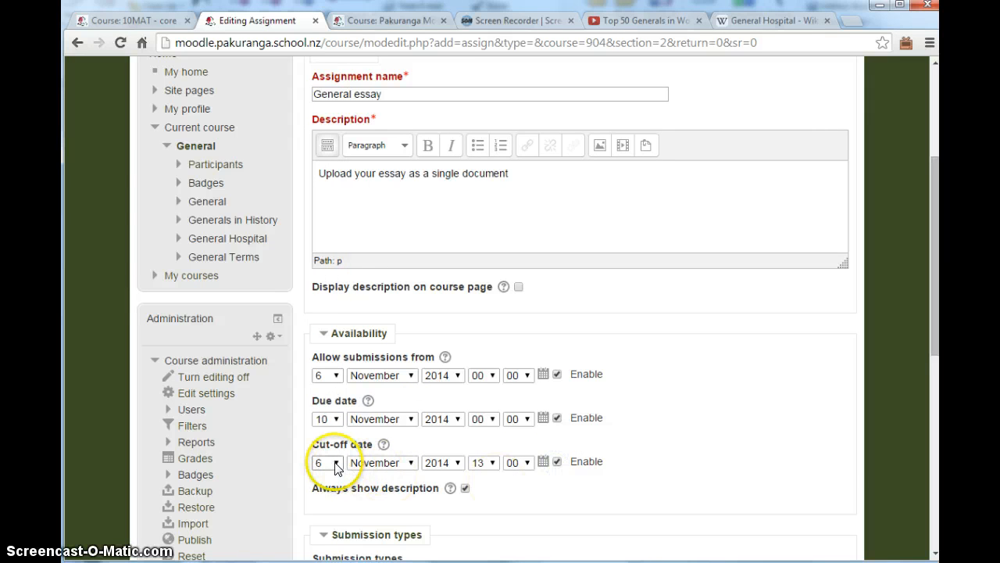